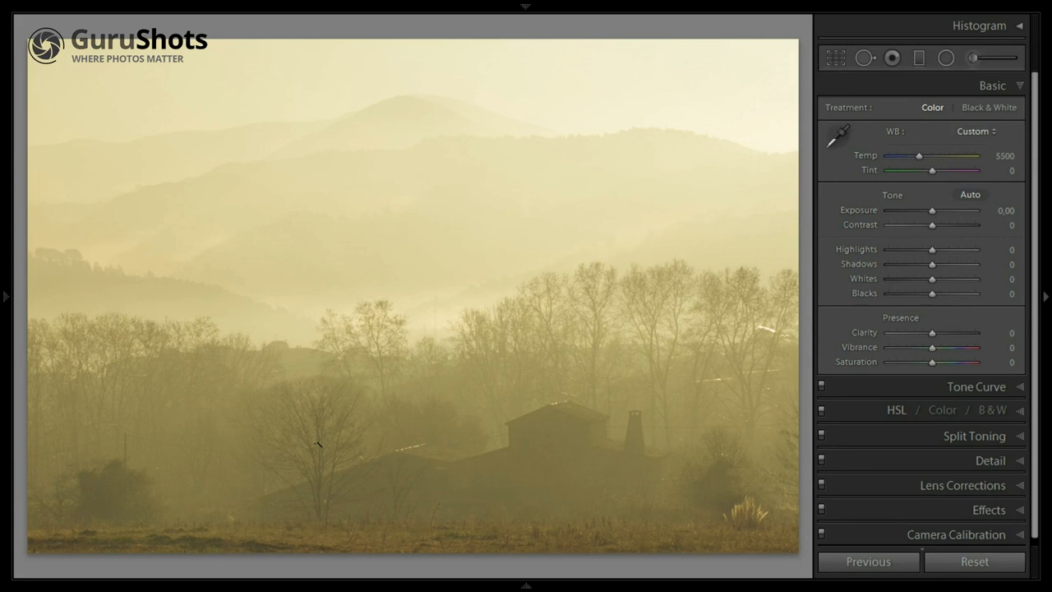
Lower the Temp slider from 5500 to about 3228, turning the misty landscape pale cold blue.
{"action": "left_click_drag", "start_coordinate": [933, 170], "coordinate": [1001, 170]}
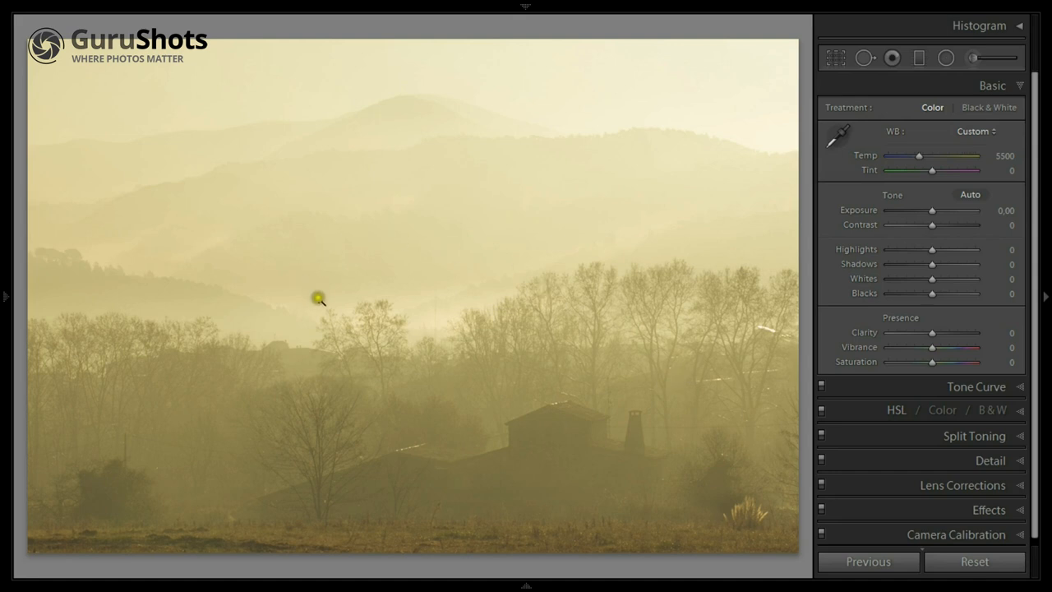
{"action": "mouse_move", "coordinate": [918, 186]}
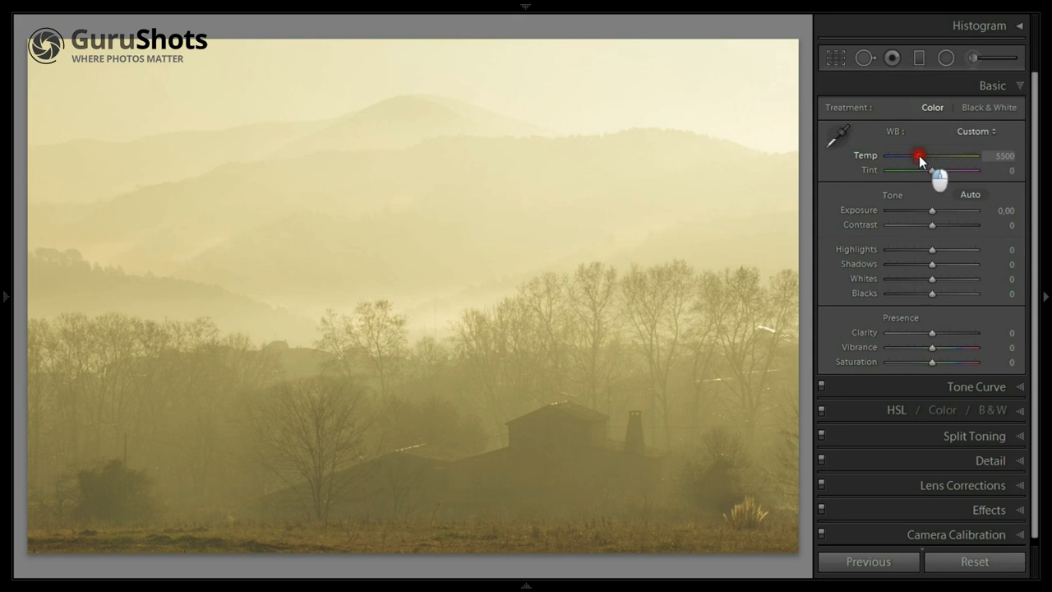
{"action": "left_click_drag", "start_coordinate": [933, 155], "coordinate": [915, 155]}
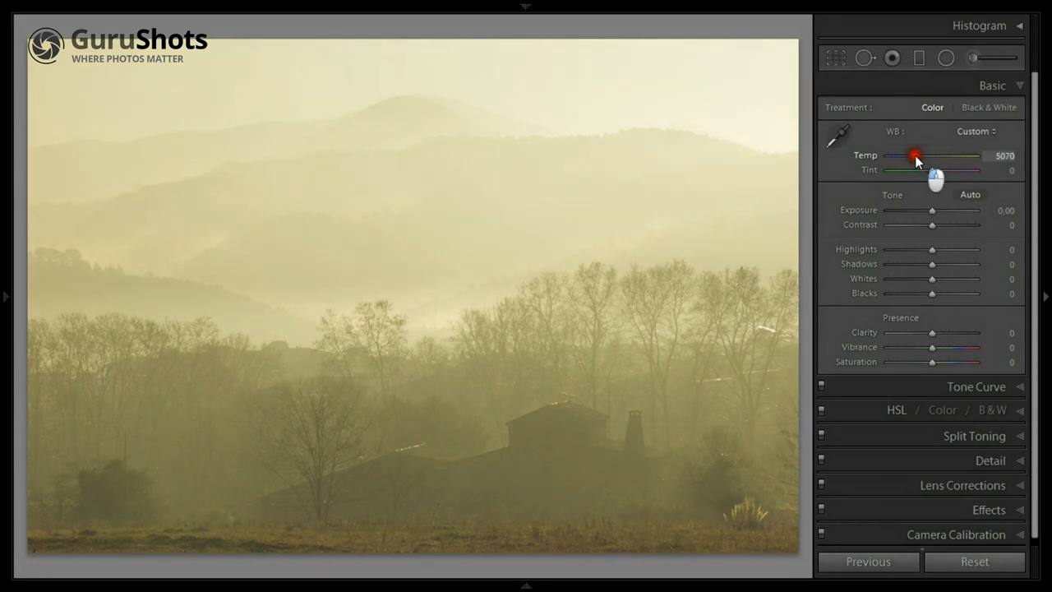
{"action": "left_click_drag", "start_coordinate": [916, 156], "coordinate": [907, 157]}
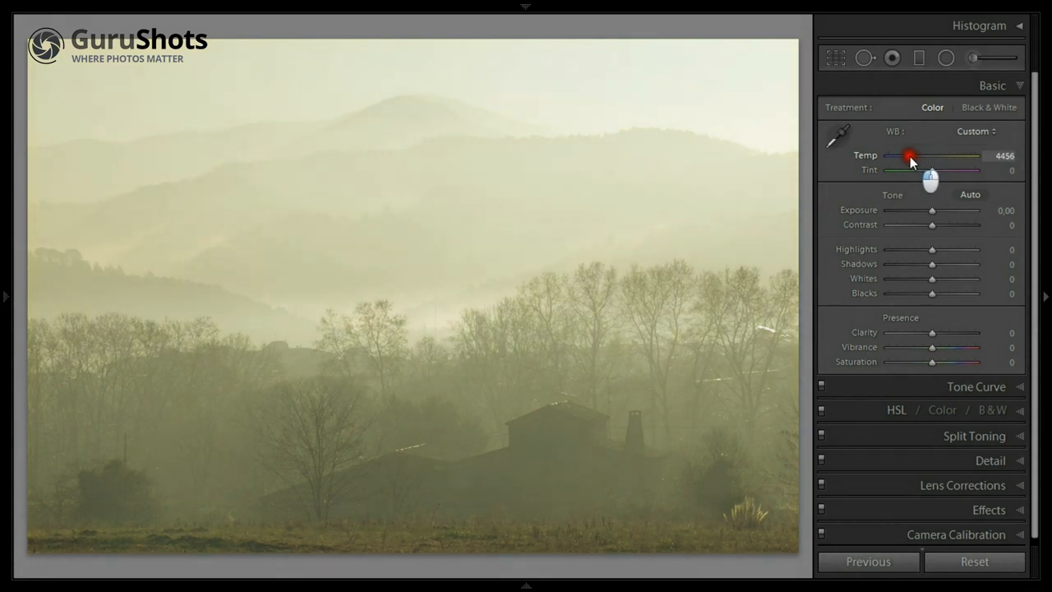
{"action": "left_click_drag", "start_coordinate": [909, 156], "coordinate": [904, 156]}
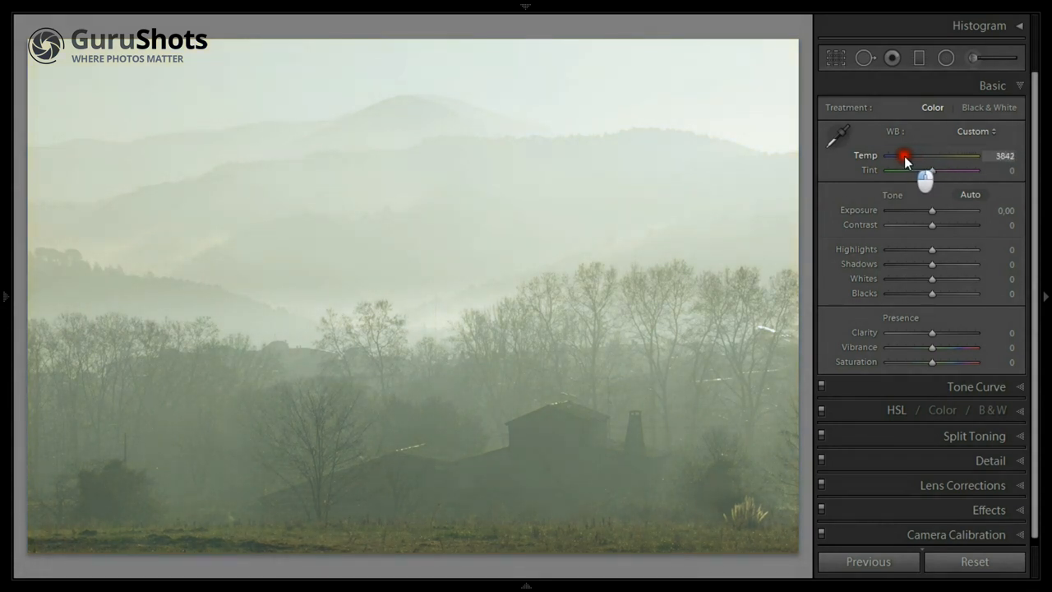
{"action": "left_click_drag", "start_coordinate": [904, 156], "coordinate": [900, 155]}
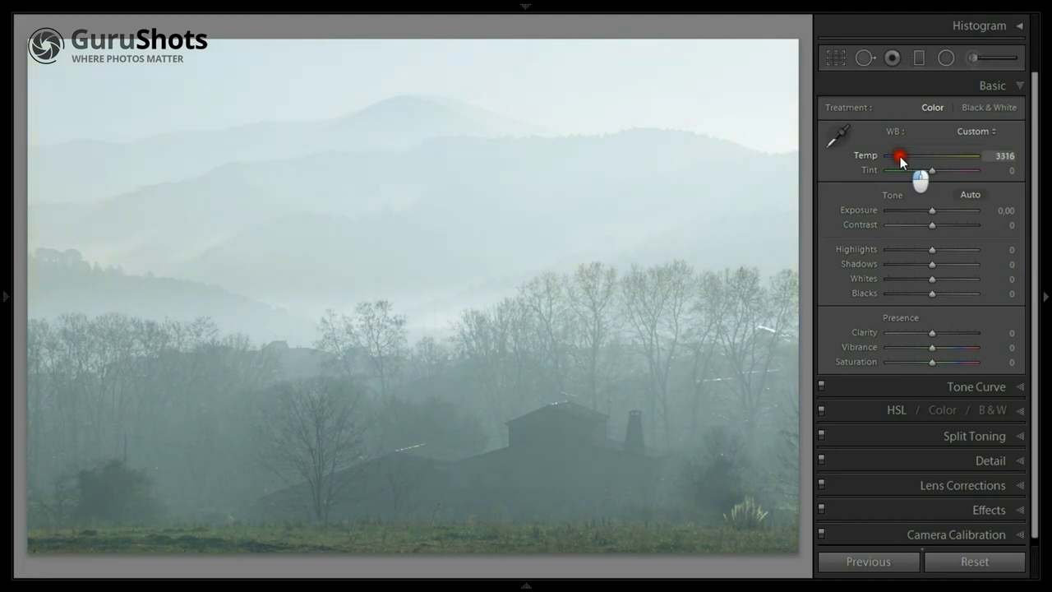
{"action": "left_click_drag", "start_coordinate": [900, 157], "coordinate": [895, 156]}
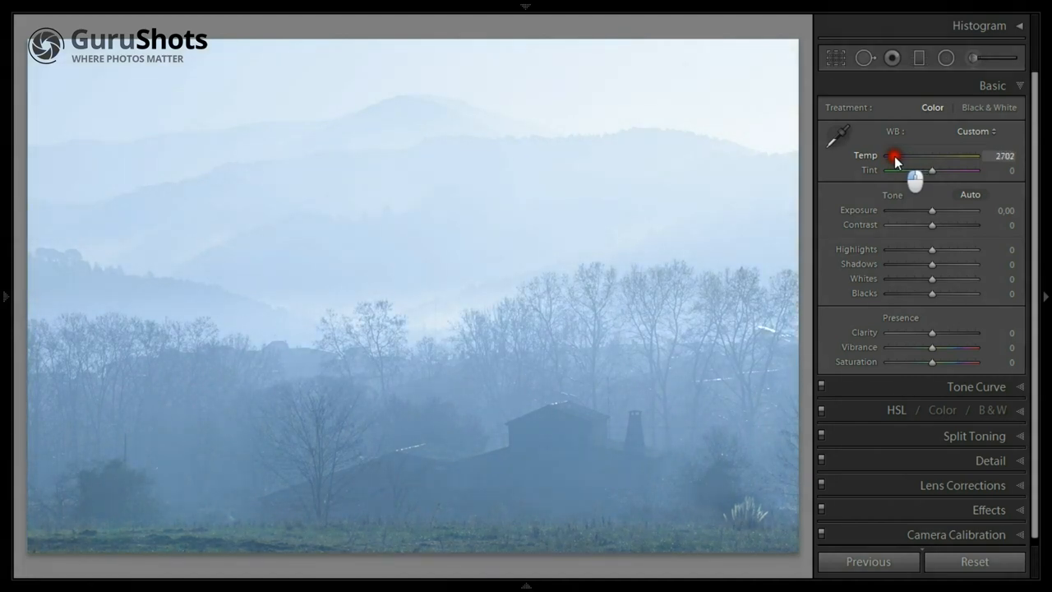
{"action": "left_click_drag", "start_coordinate": [895, 156], "coordinate": [897, 156]}
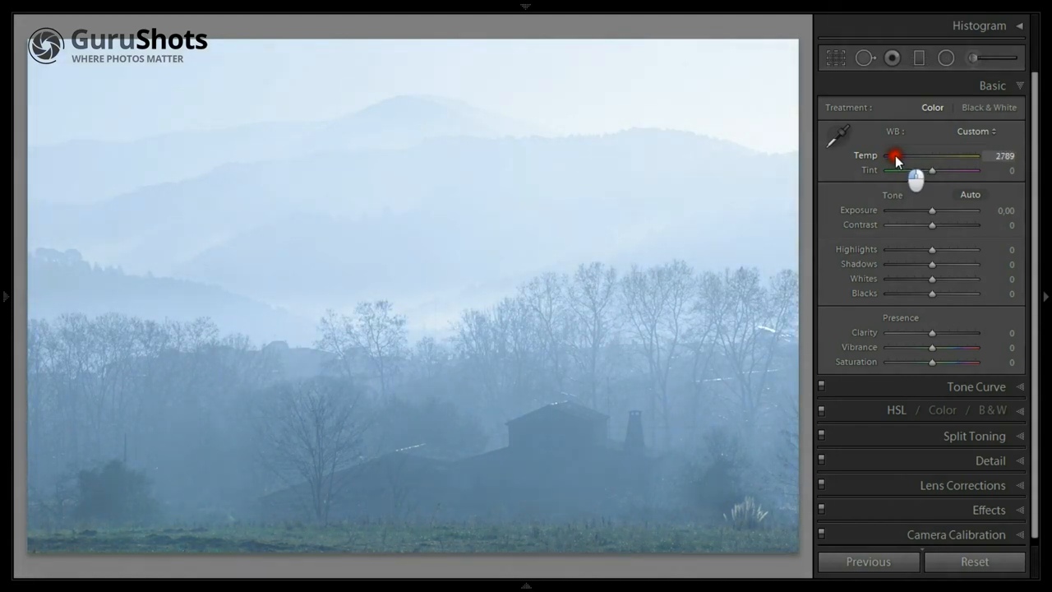
{"action": "left_click_drag", "start_coordinate": [896, 156], "coordinate": [903, 156]}
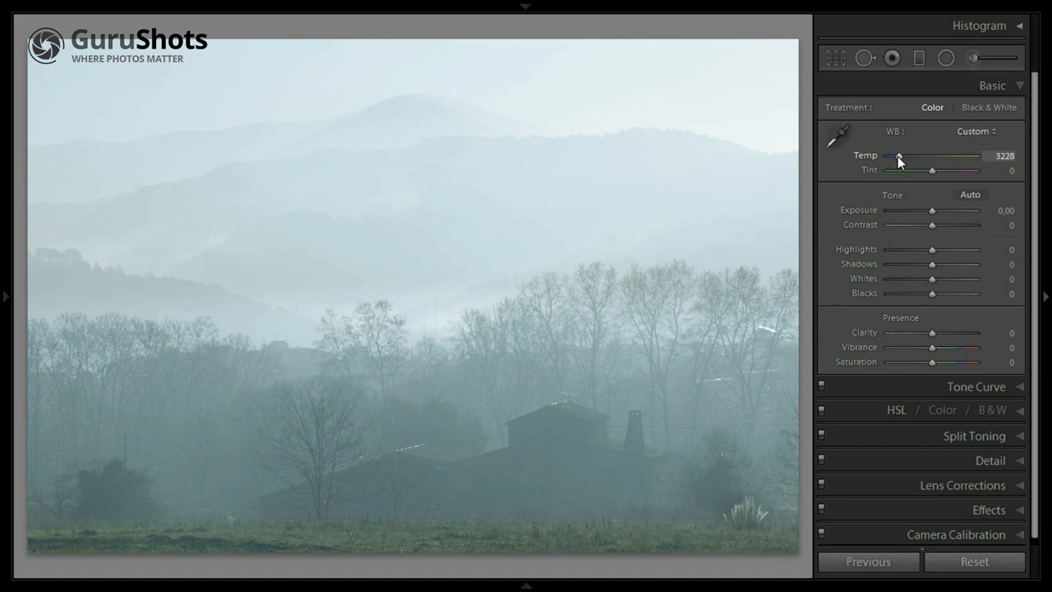
Nudge Temp back up to about 3842 for a softer grey-green tint.
{"action": "left_click_drag", "start_coordinate": [899, 156], "coordinate": [907, 156]}
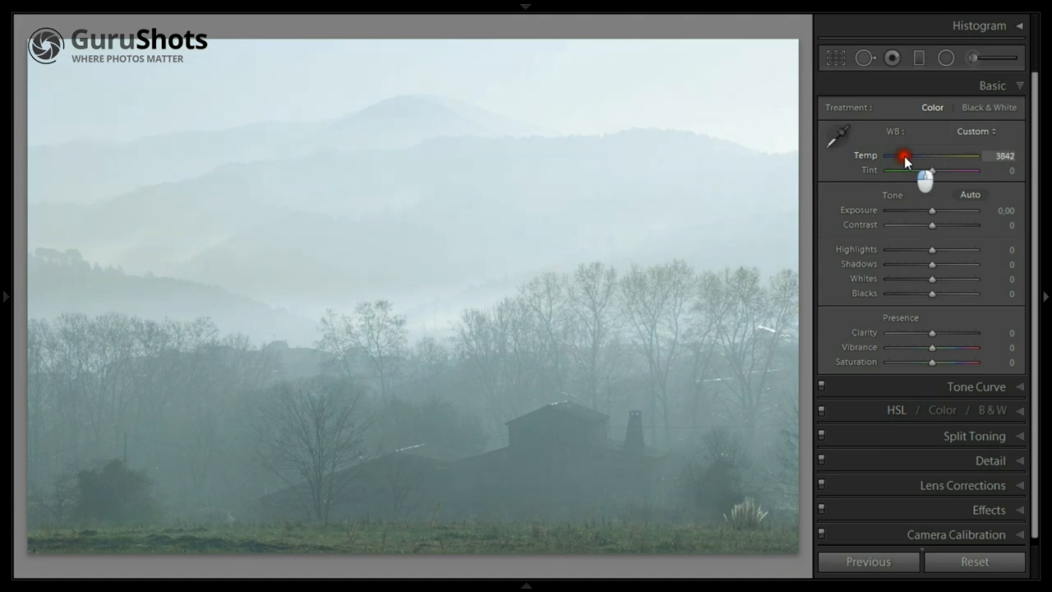
Warm Temp to about 7789 for a golden comparison, then bring it back to 3228.
{"action": "left_click_drag", "start_coordinate": [908, 156], "coordinate": [926, 155]}
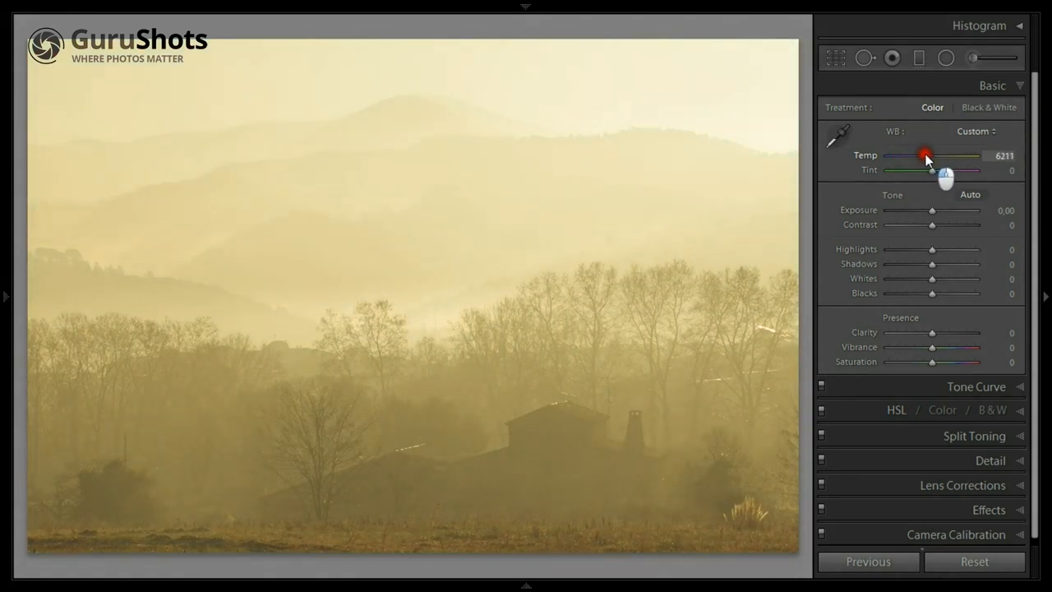
{"action": "left_click_drag", "start_coordinate": [925, 155], "coordinate": [935, 156]}
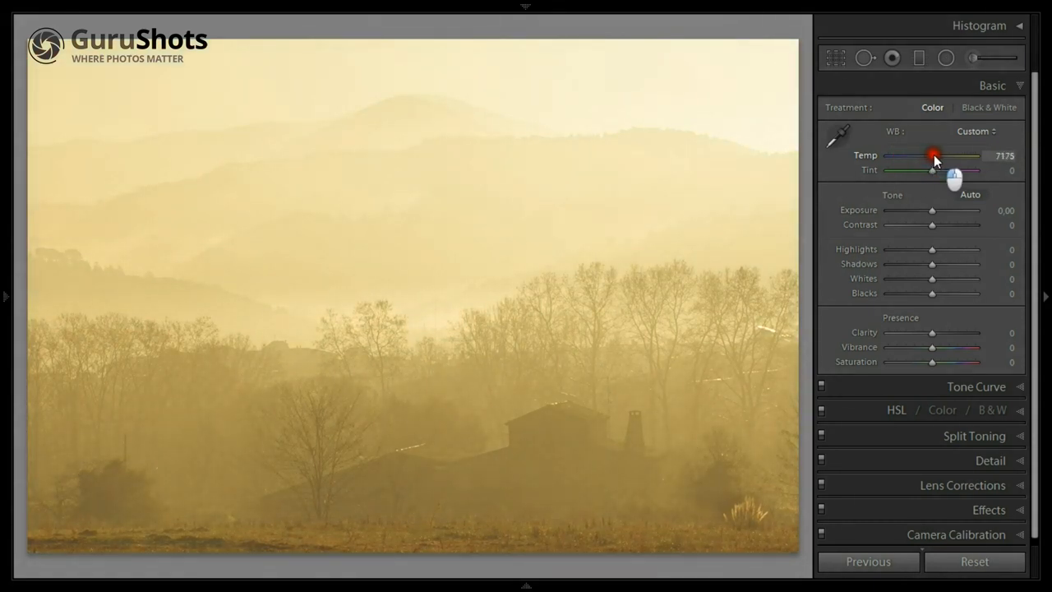
{"action": "left_click_drag", "start_coordinate": [933, 156], "coordinate": [940, 156]}
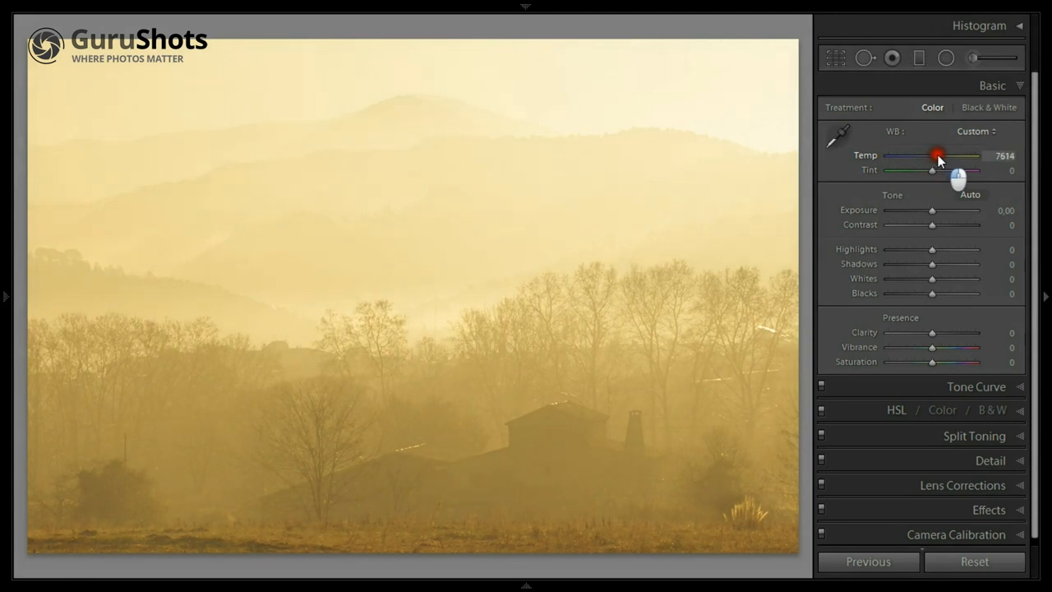
{"action": "left_click_drag", "start_coordinate": [937, 156], "coordinate": [939, 155]}
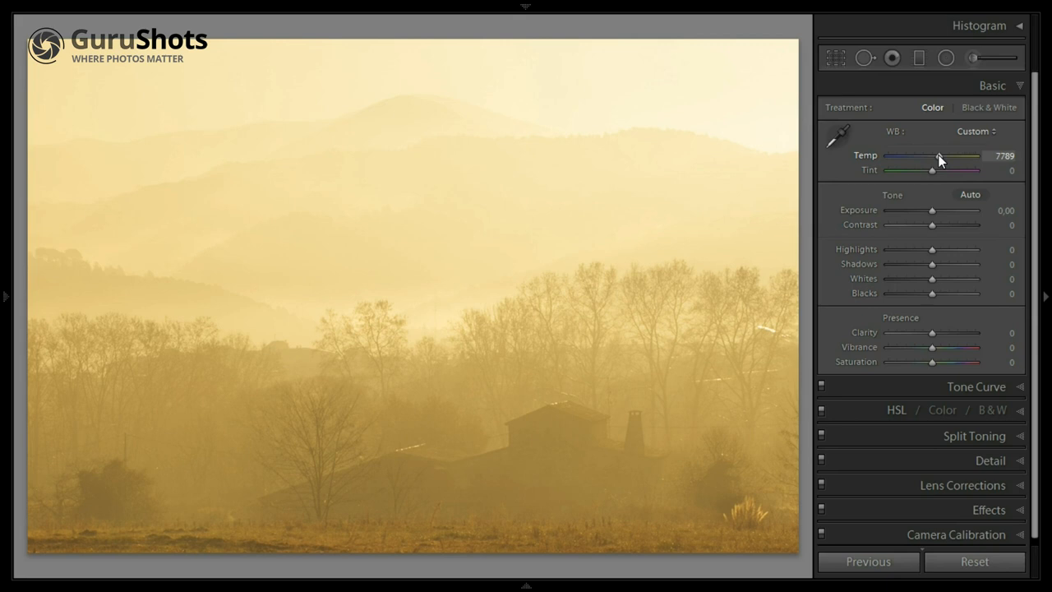
{"action": "left_click_drag", "start_coordinate": [933, 155], "coordinate": [899, 156]}
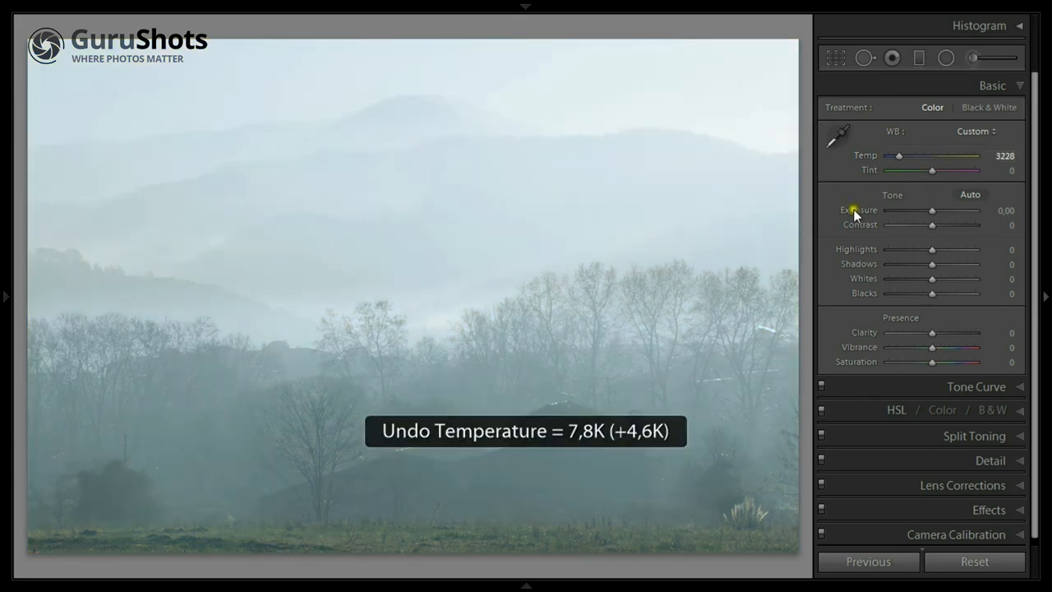